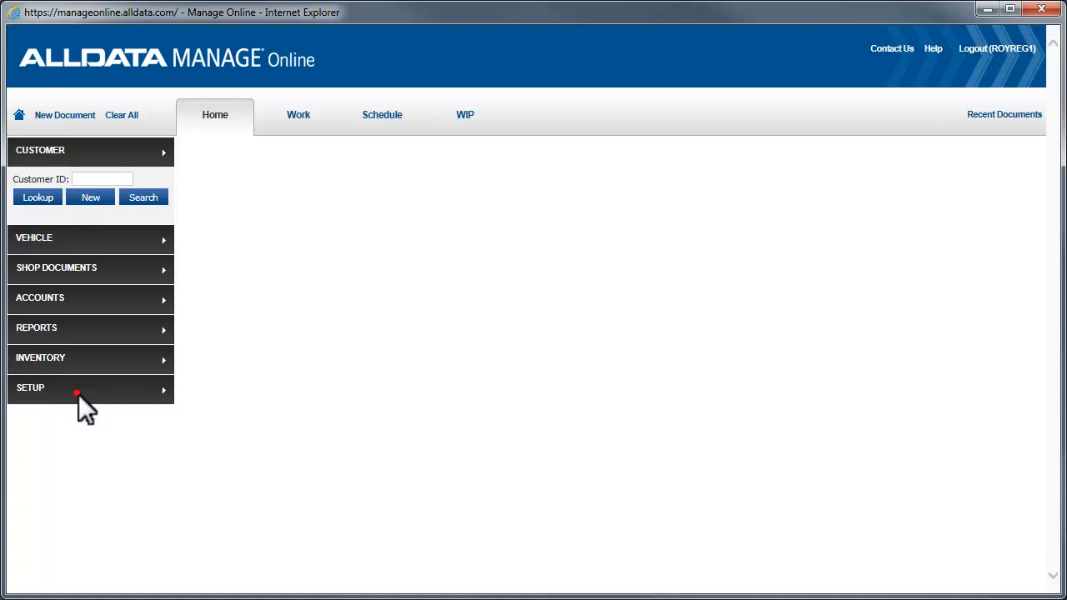
# Step: Navigate via Setup and User Options to the Reminder Types settings page
pyautogui.click(90, 386)
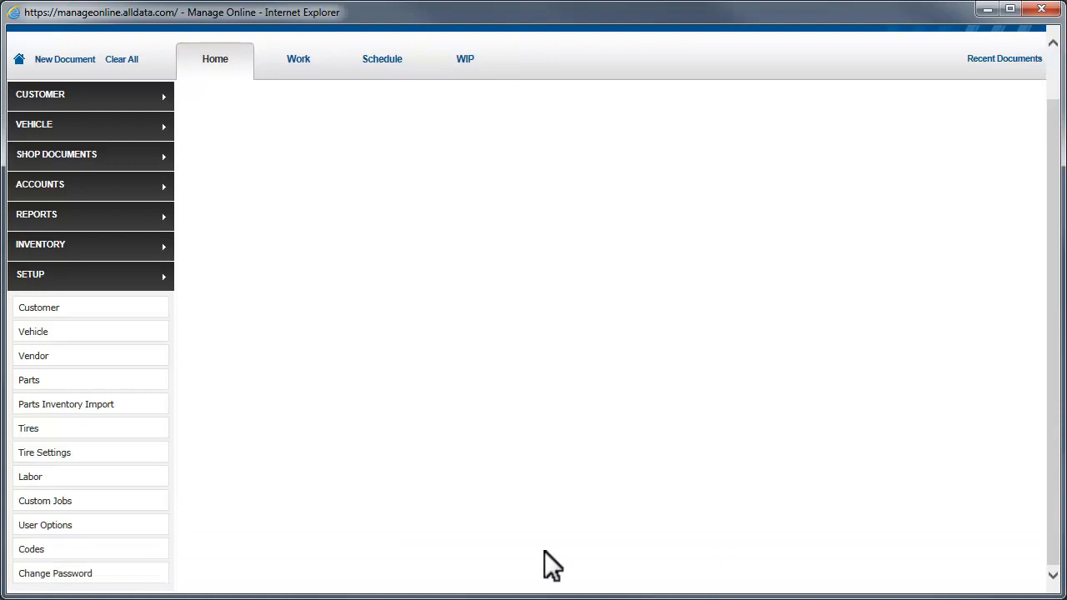
pyautogui.click(45, 524)
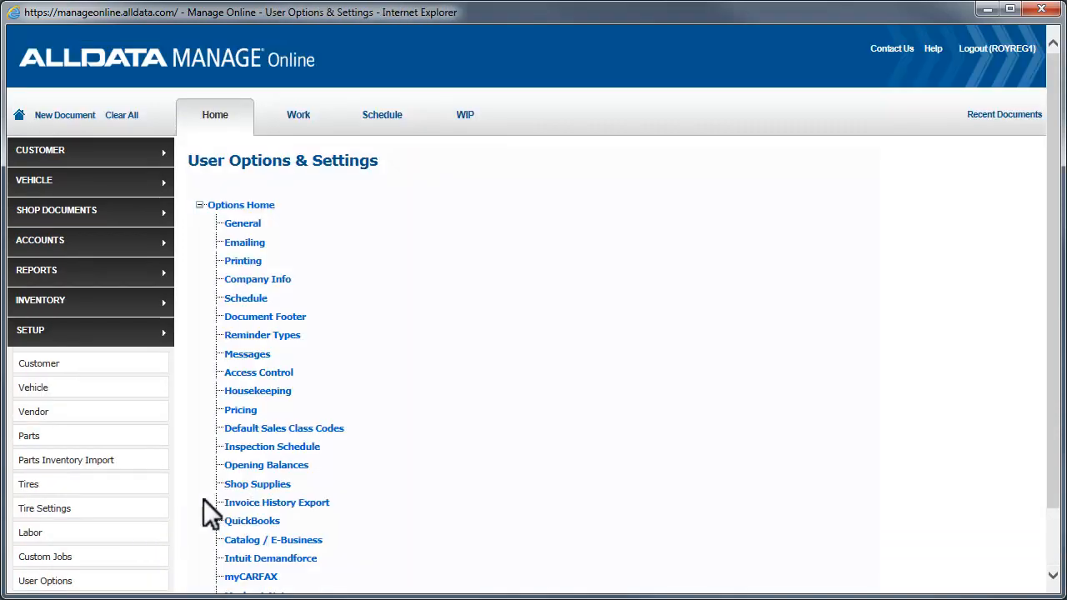
pyautogui.click(262, 333)
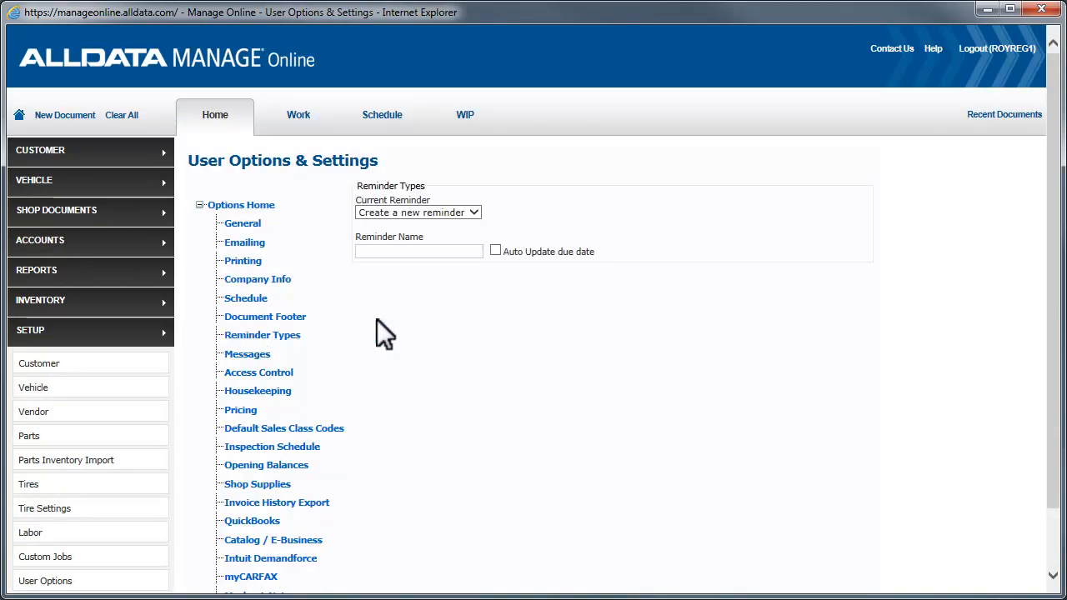
# Step: Delete the Service reminder type, agreeing to remove all its Service dates, and confirm
pyautogui.click(416, 213)
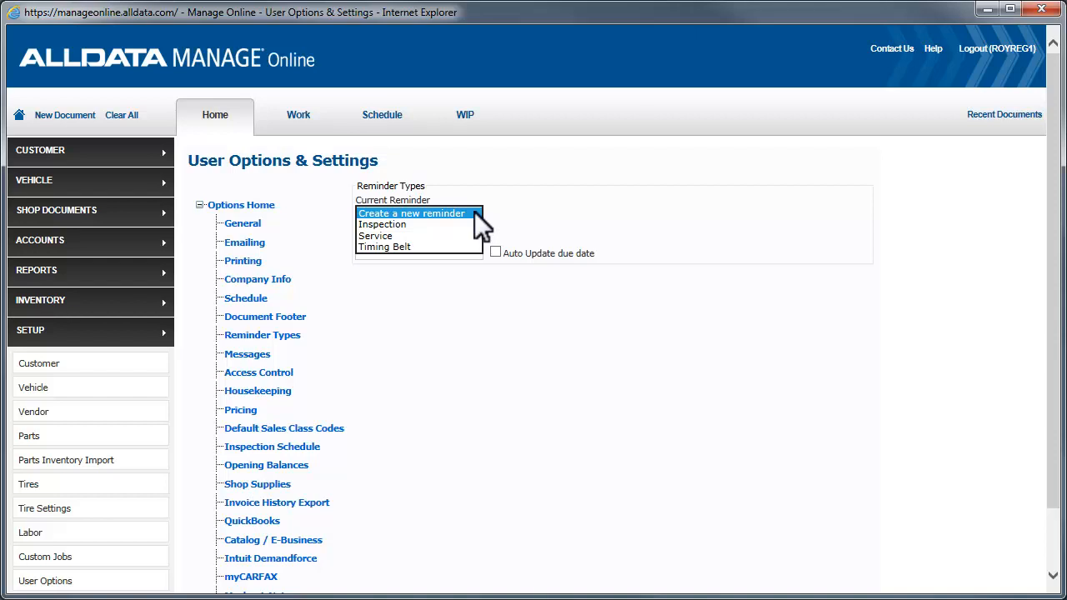
pyautogui.click(374, 237)
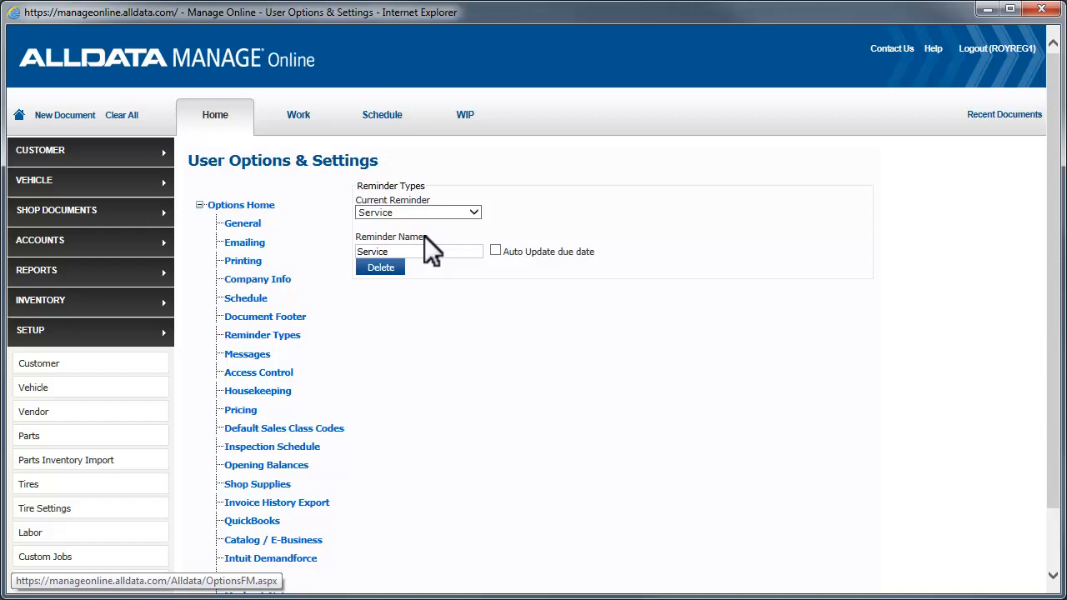
pyautogui.click(381, 267)
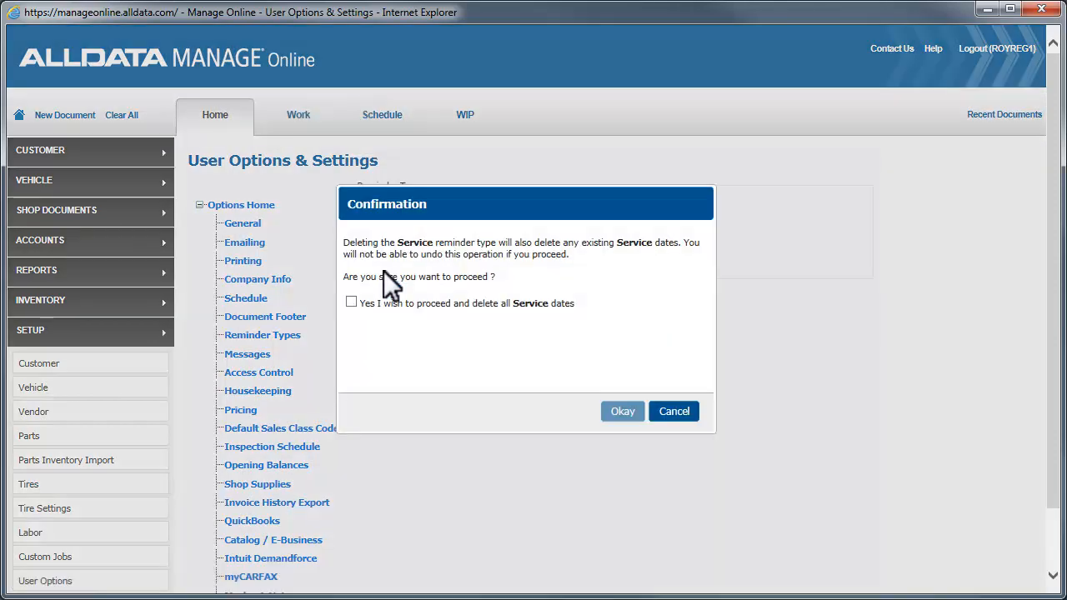
pyautogui.click(351, 302)
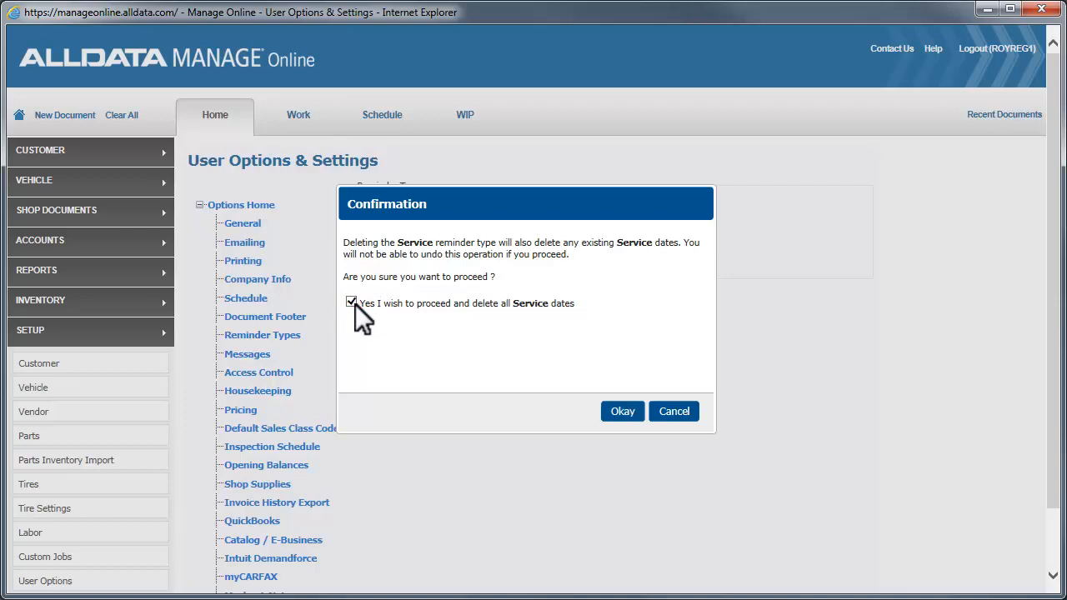
pyautogui.click(622, 410)
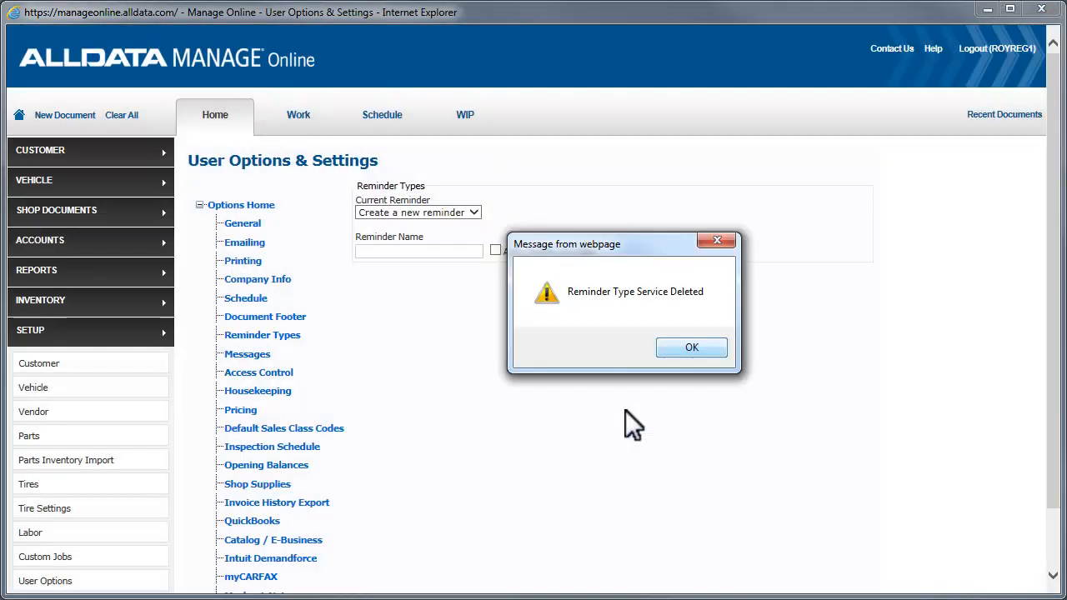
pyautogui.click(690, 347)
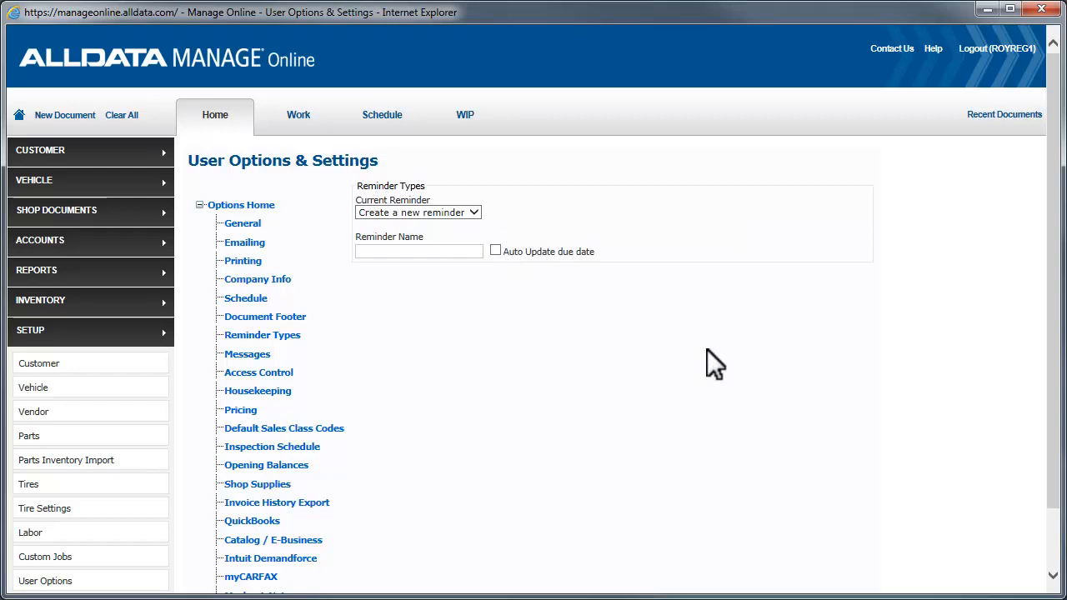
# Step: Create a reminder type named Smog Check and confirm the update
pyautogui.write('Smog Check')
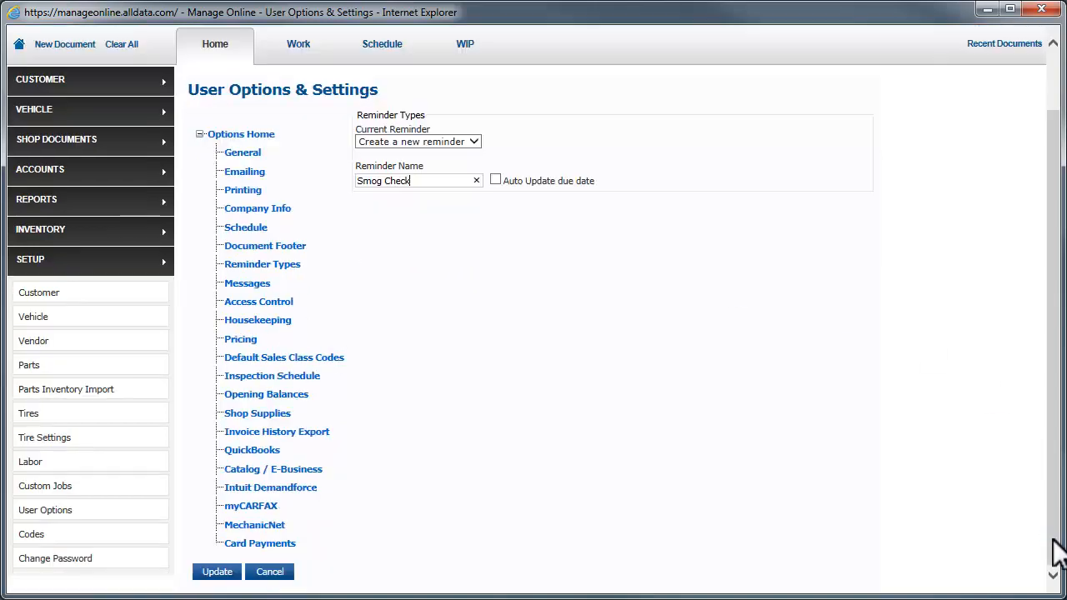
pyautogui.click(216, 570)
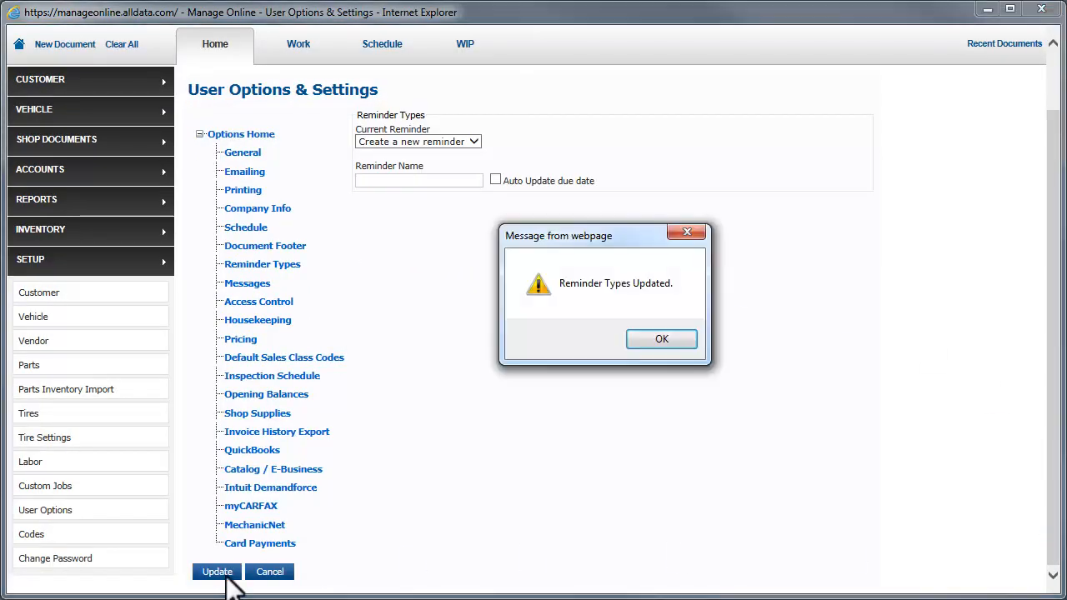
pyautogui.click(661, 338)
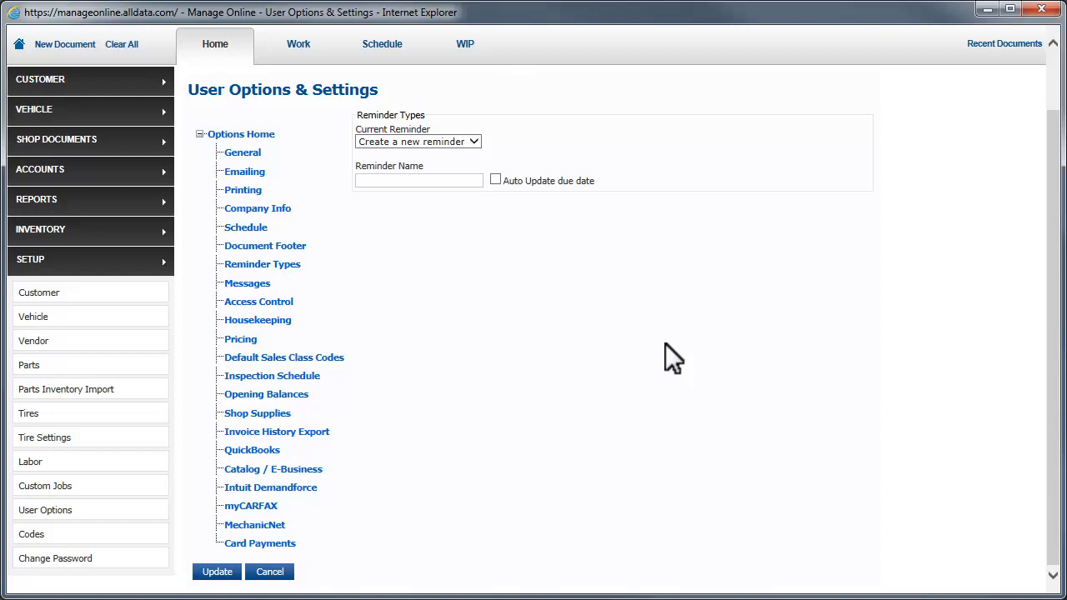
# Step: Navigate via Code settings to the Media Codes page
pyautogui.click(30, 533)
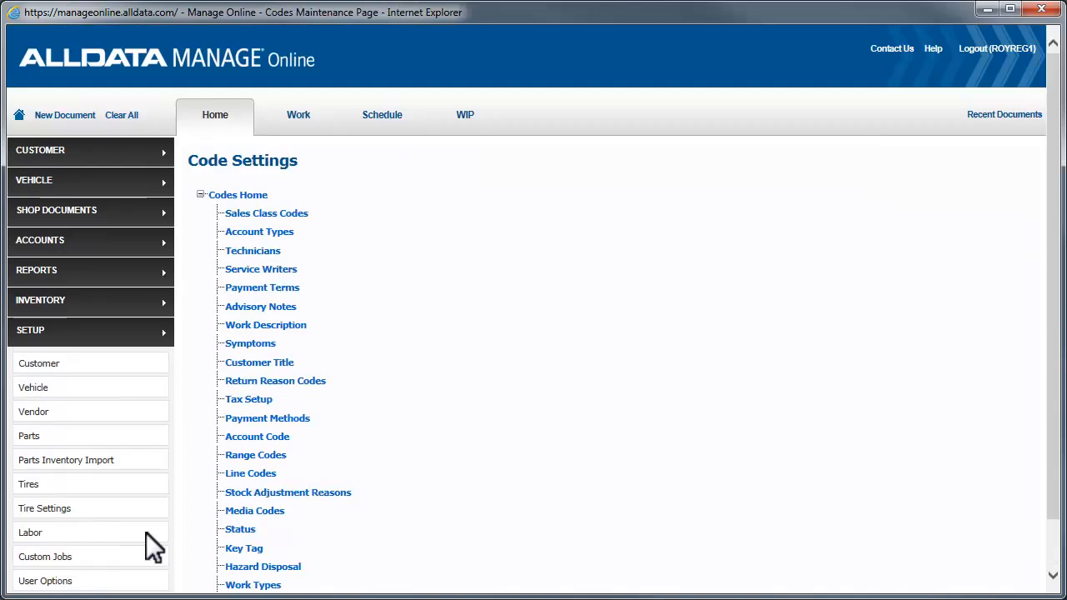
pyautogui.click(253, 510)
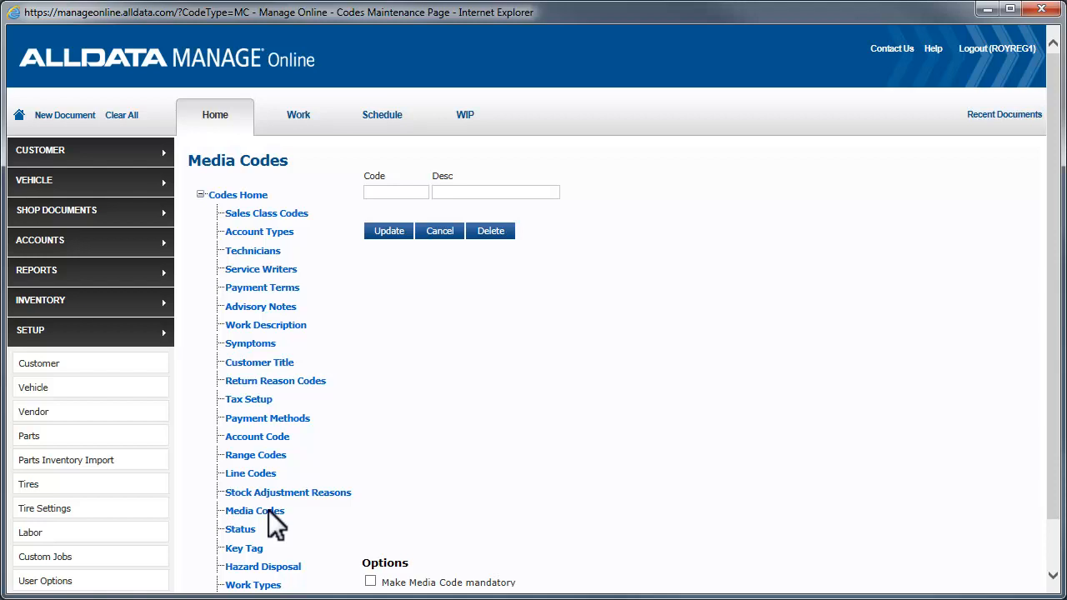
# Step: Save a new media code WEB with description Website and confirm the update
pyautogui.write('WEB')
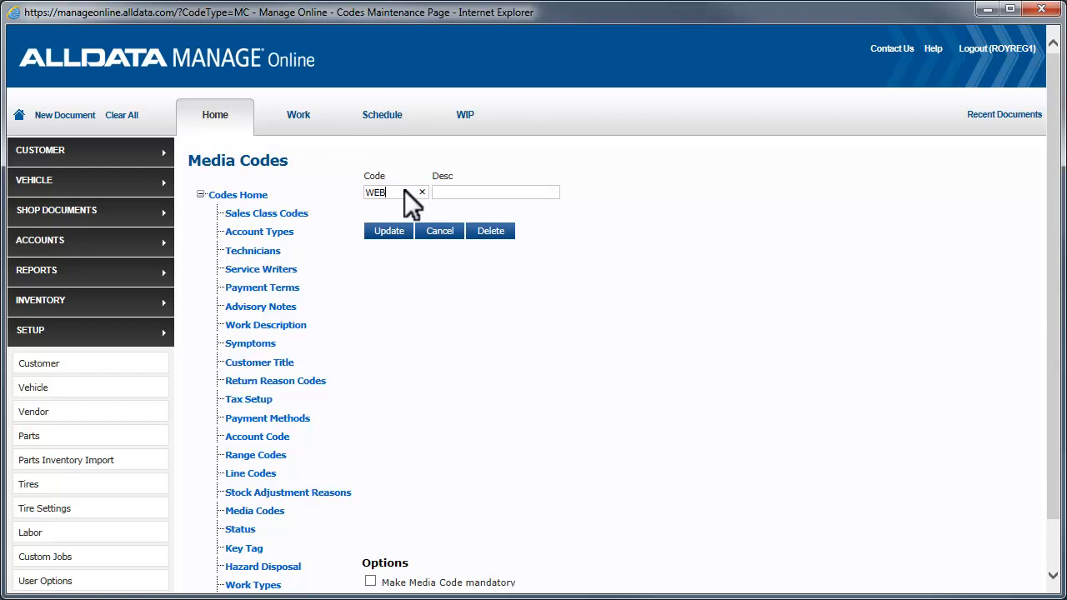
pyautogui.moveTo(540, 203)
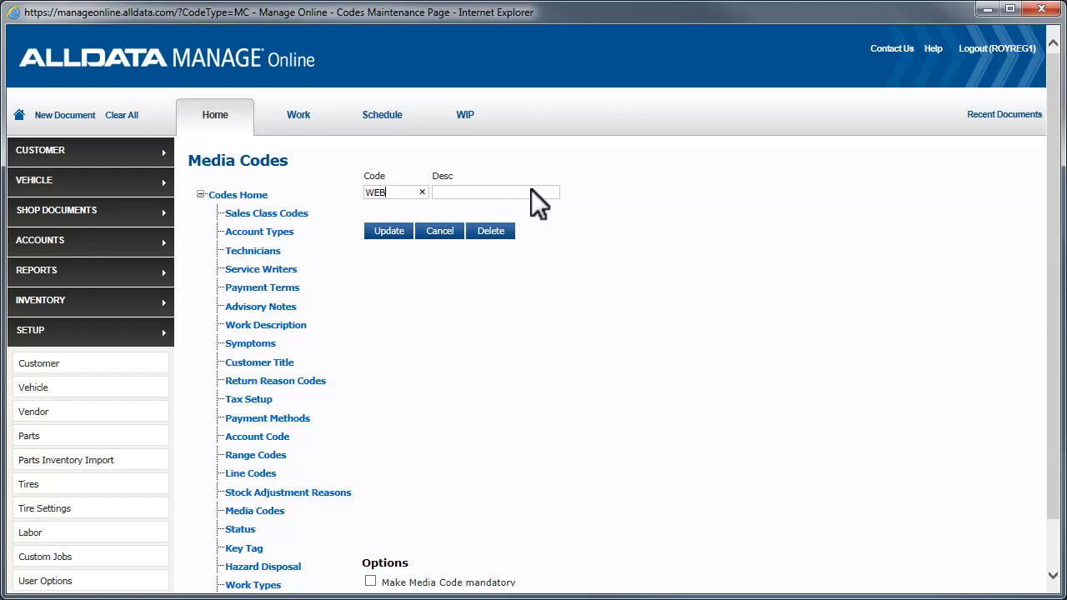
pyautogui.write('Websit')
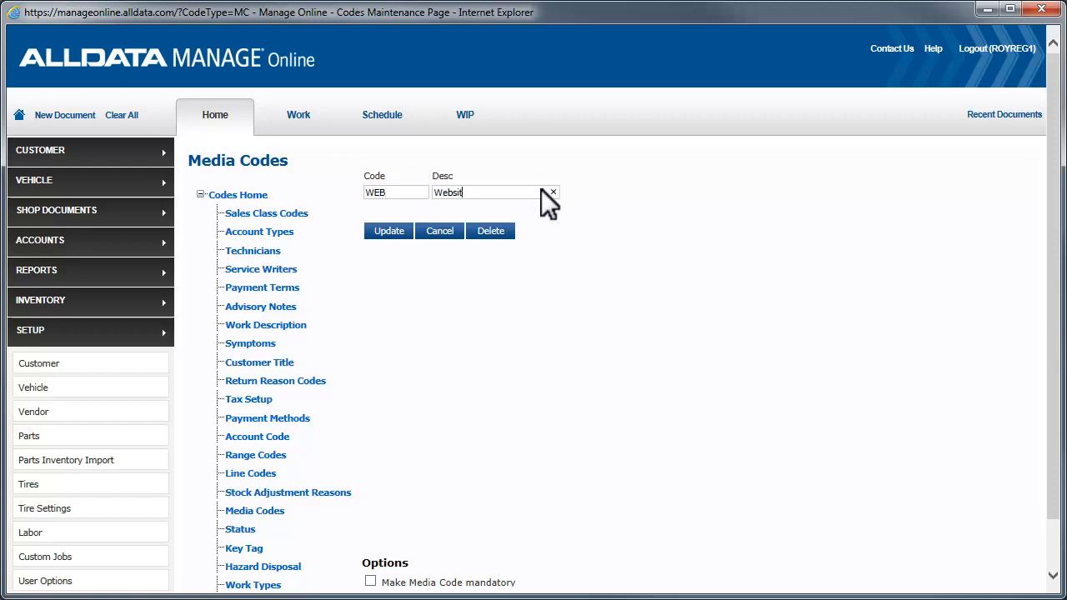
pyautogui.write('e')
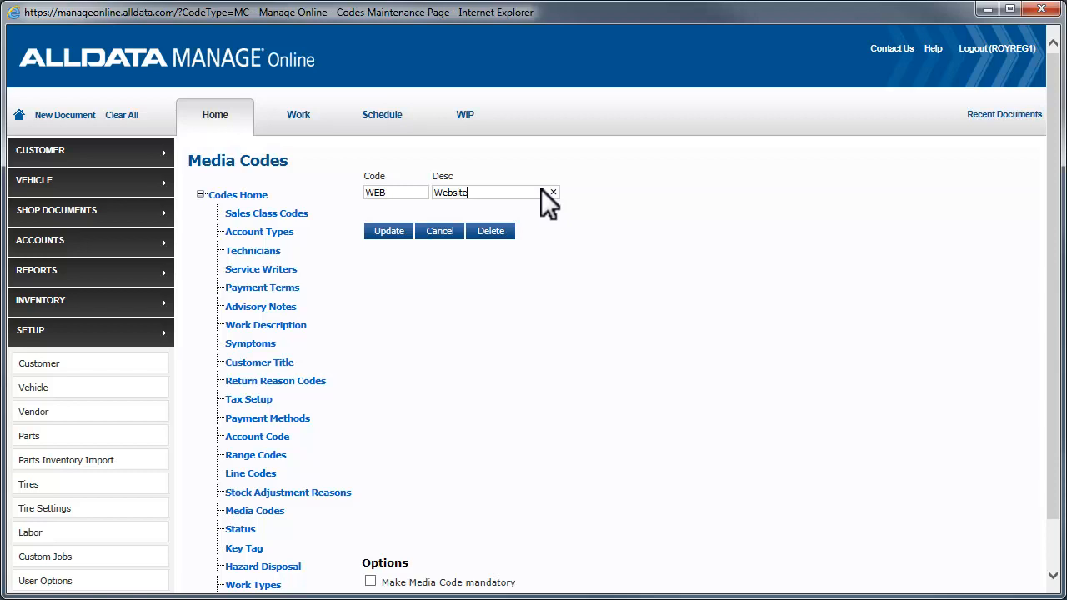
pyautogui.click(389, 230)
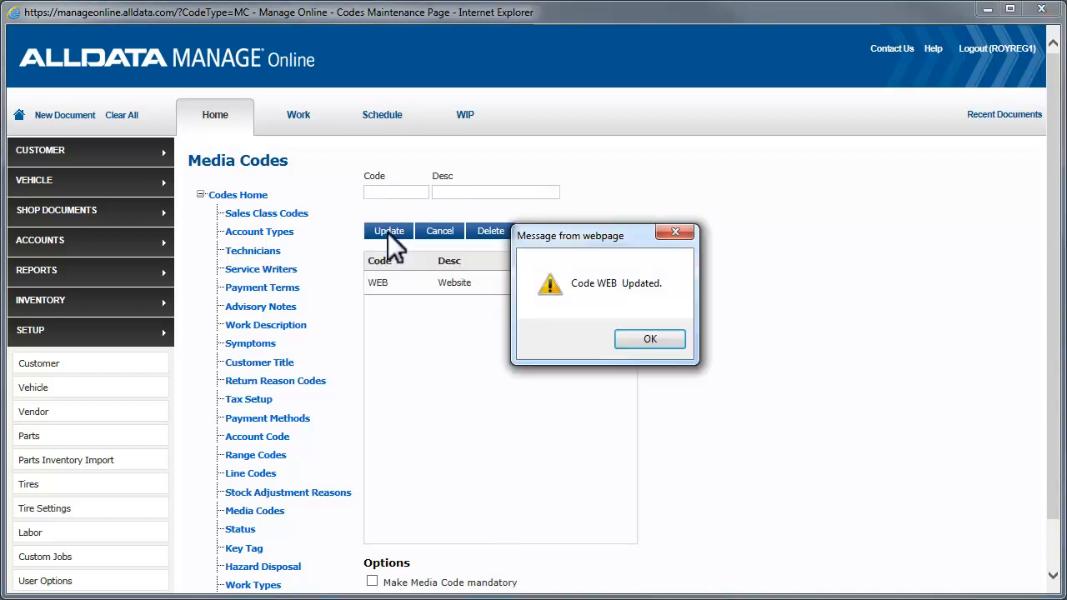
pyautogui.click(650, 338)
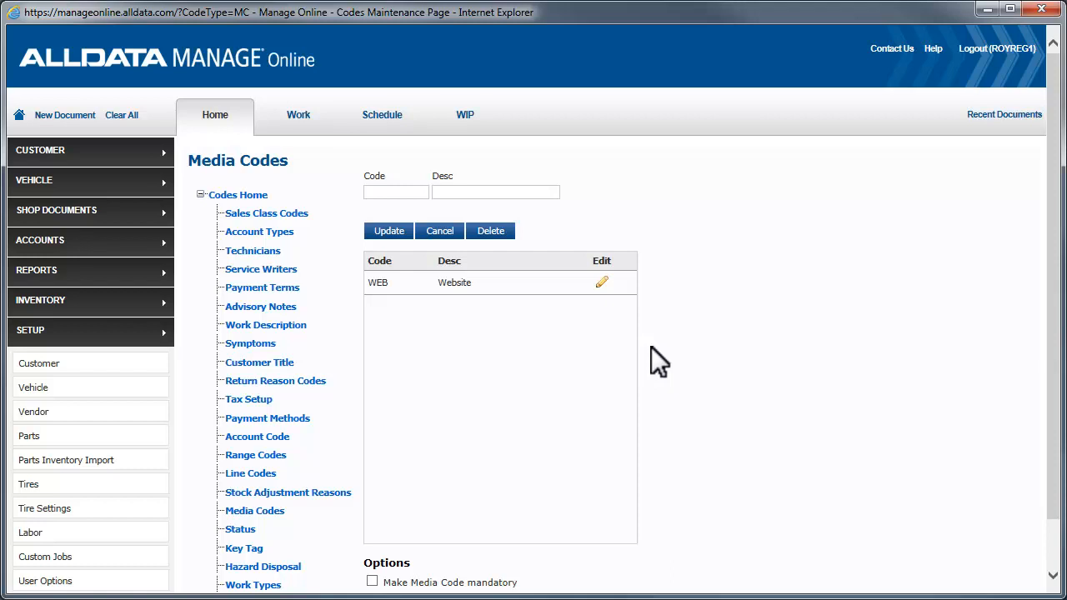
pyautogui.moveTo(464, 320)
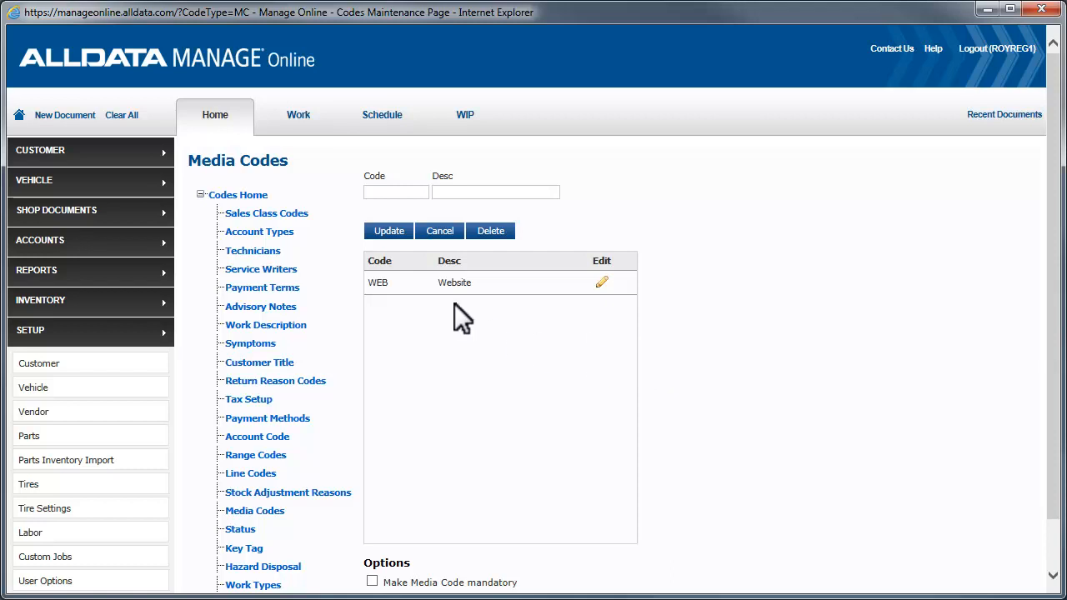
# Step: Save a new media code RAF with description Refer a Friend and confirm the update
pyautogui.write('RAF')
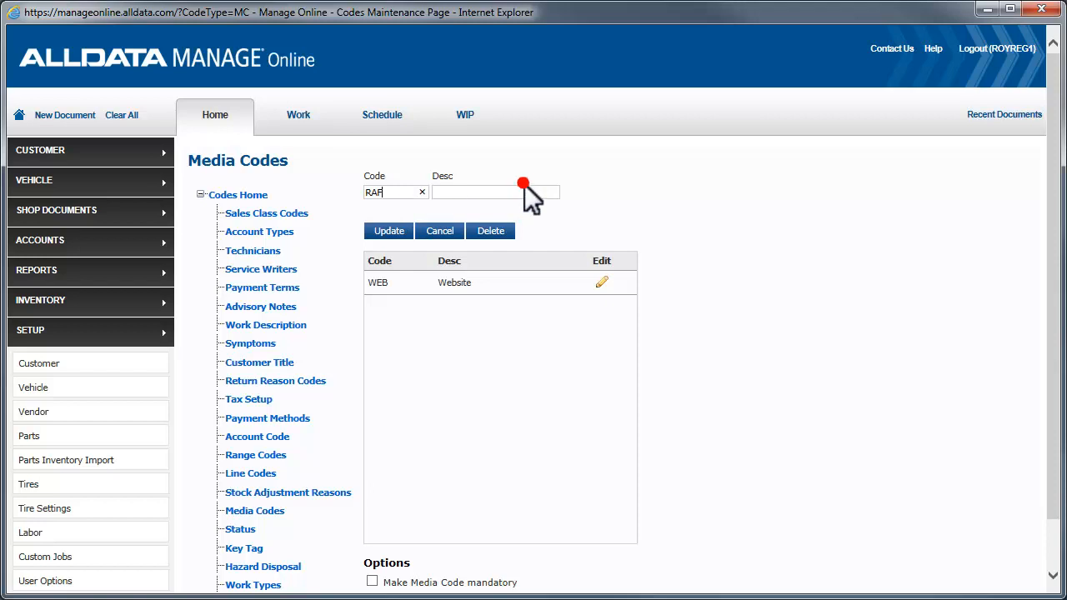
pyautogui.write('Refer a Friend')
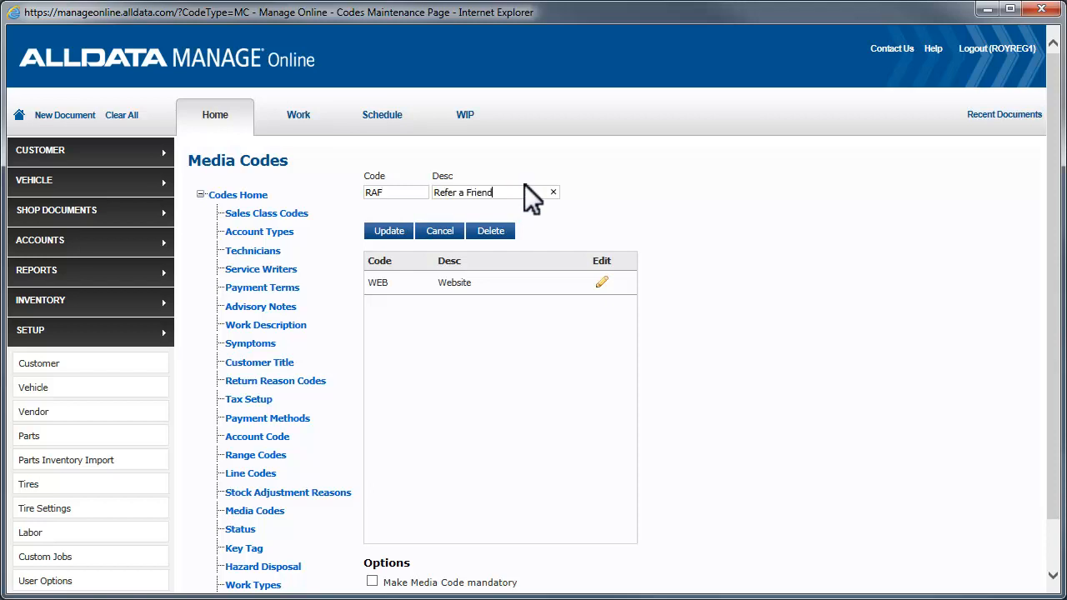
pyautogui.click(388, 231)
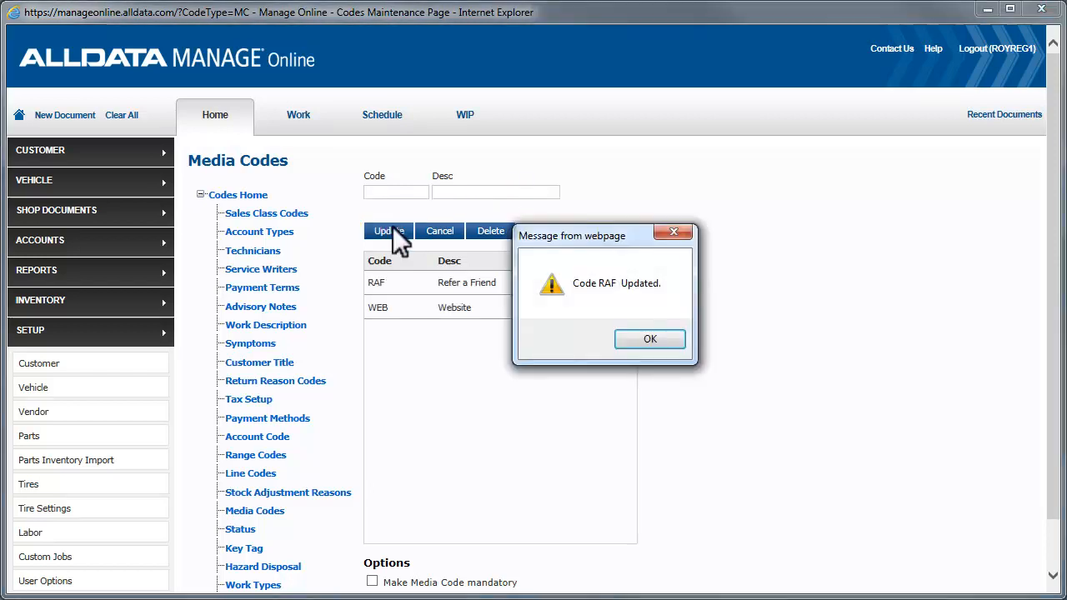
pyautogui.click(650, 339)
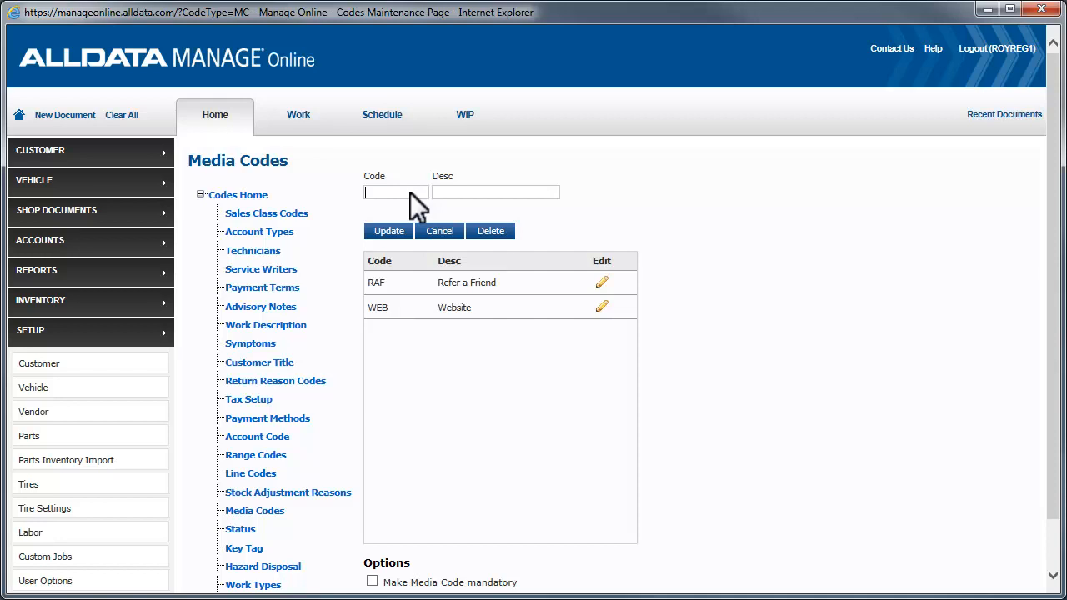
# Step: Save a new media code 6ACS with description June A/C Service special and confirm the update
pyautogui.write('64')
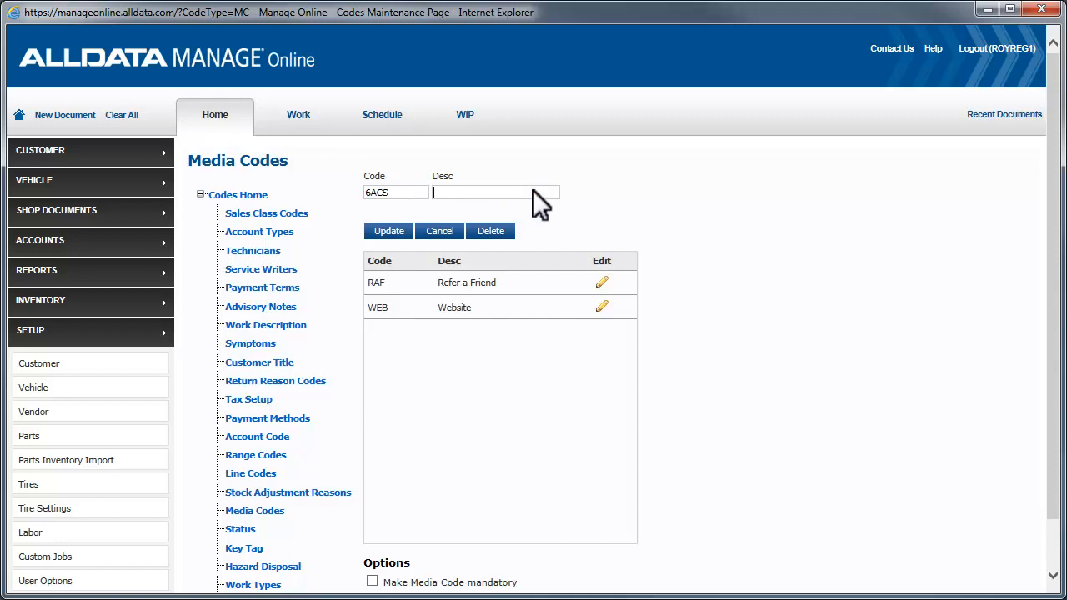
pyautogui.write('June A/C Service special')
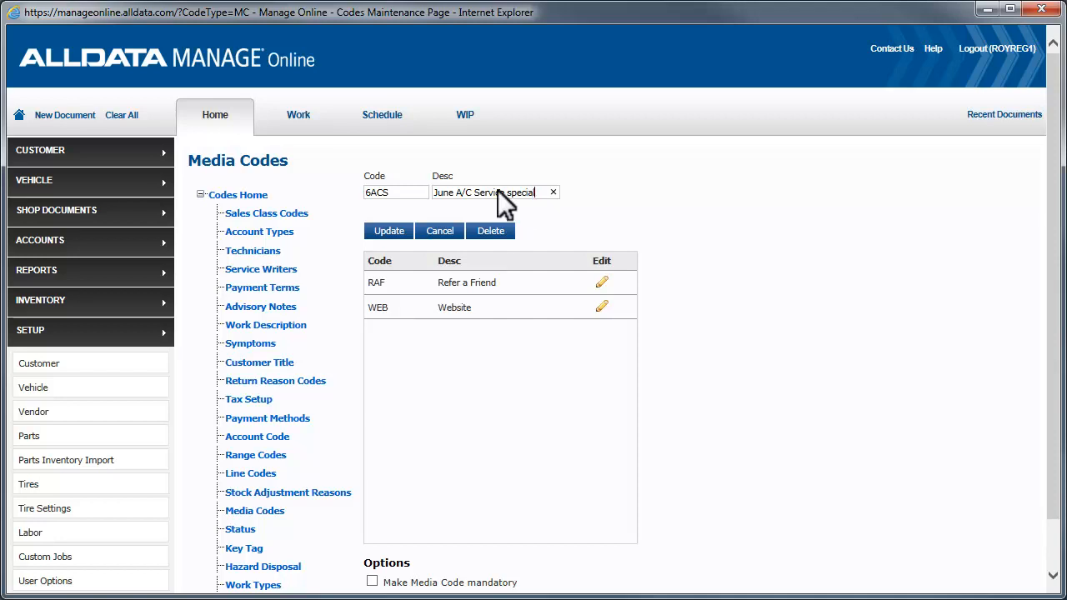
pyautogui.click(389, 230)
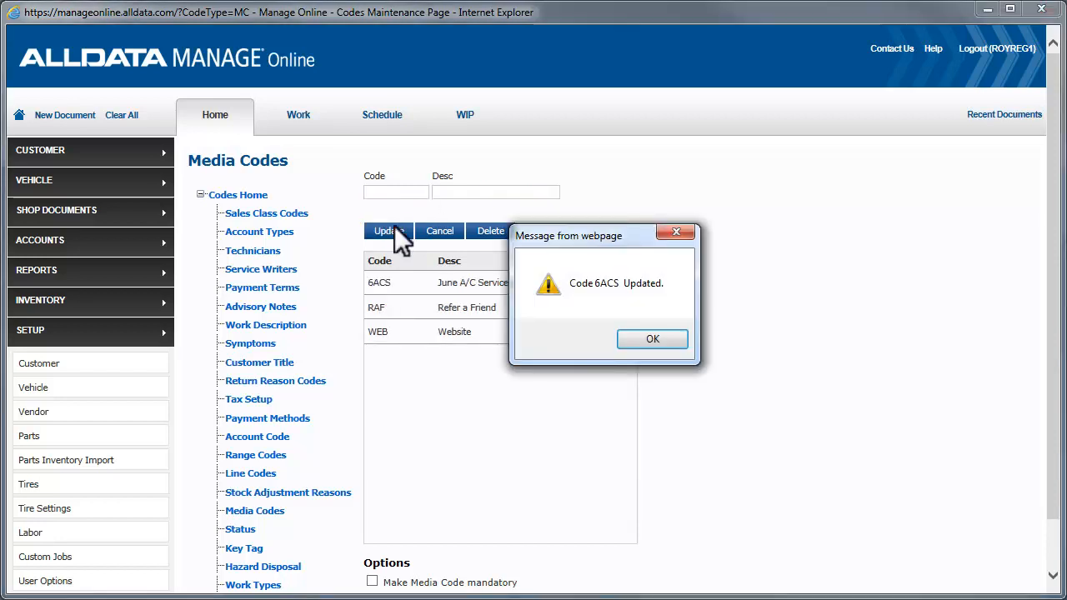
pyautogui.click(654, 340)
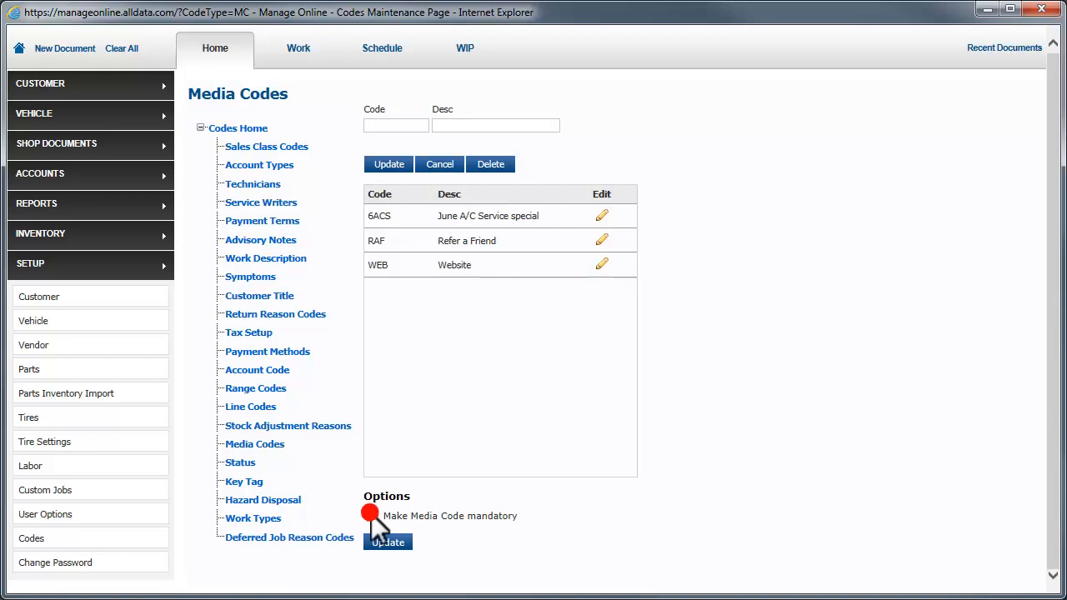
# Step: Enable the Make Media Code mandatory option, save it and confirm the update
pyautogui.click(372, 515)
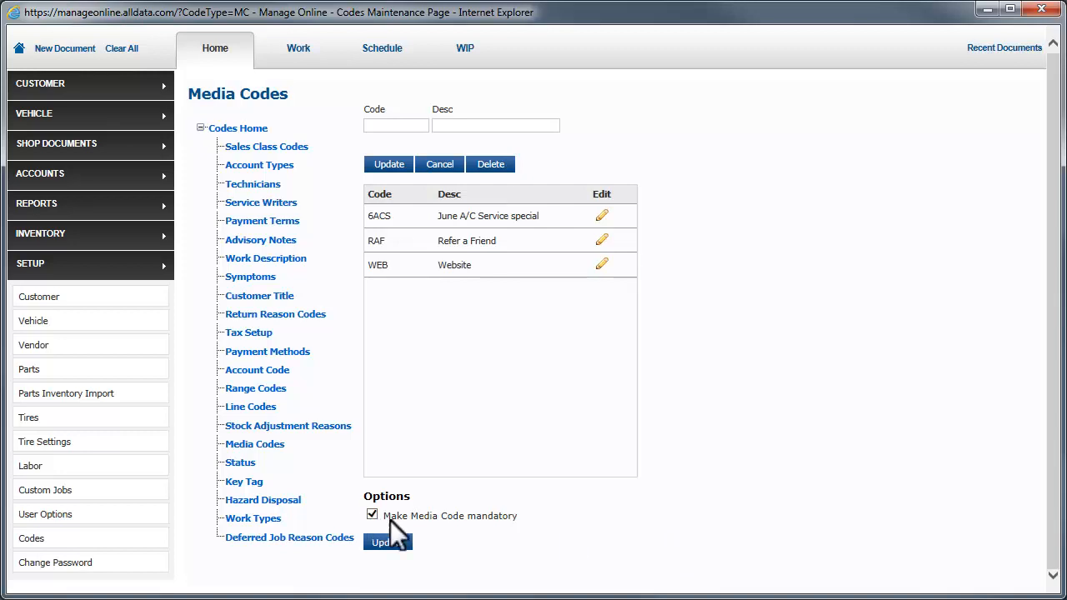
pyautogui.click(386, 542)
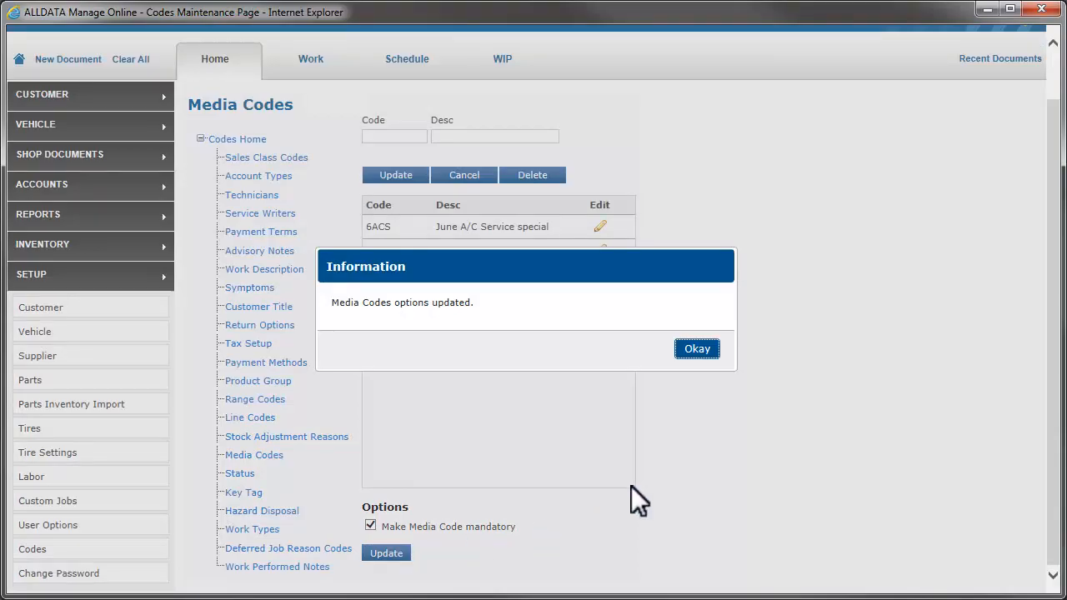
pyautogui.click(697, 348)
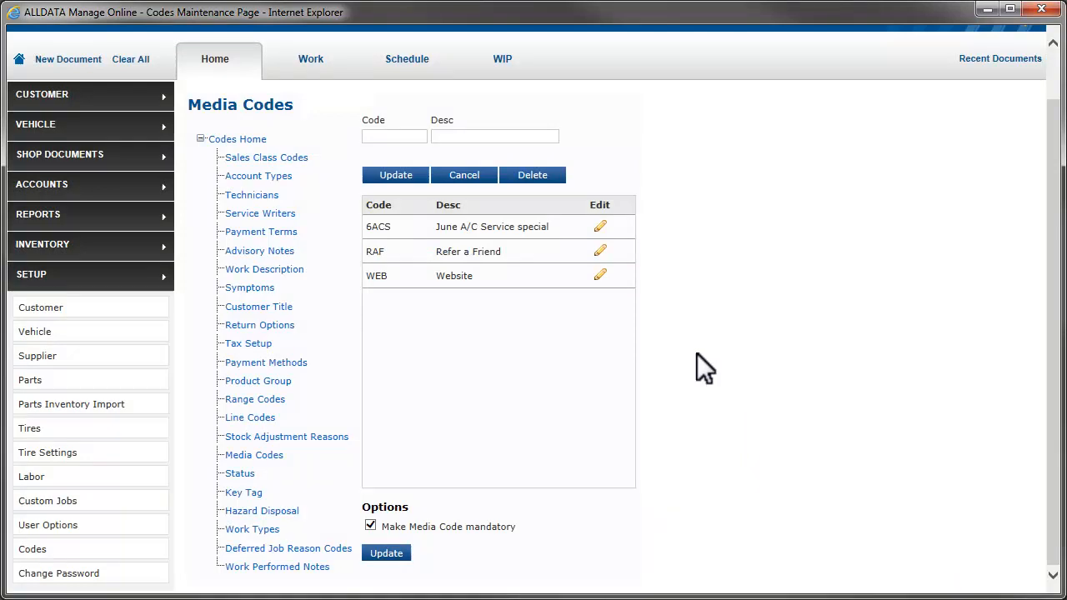